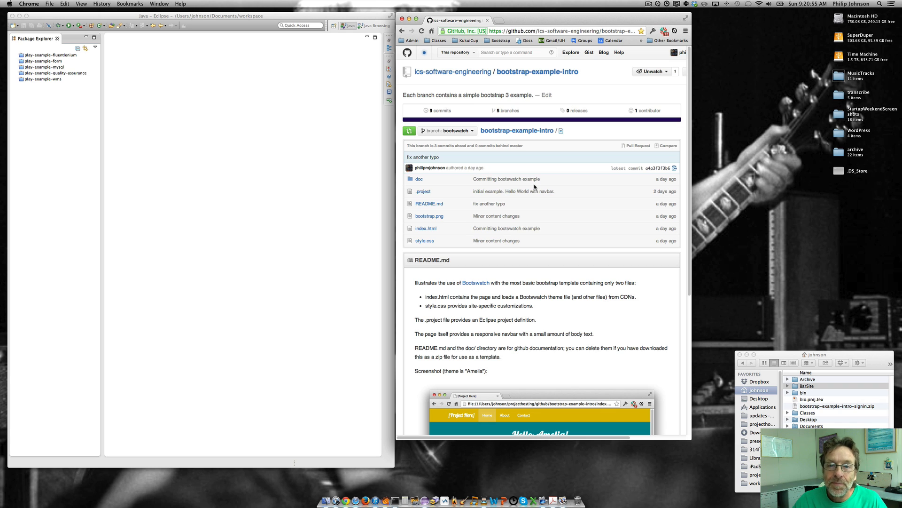
- Download the bootswatch branch of bootstrap-example-intro from GitHub as a ZIP via the bookmark
left_click(499, 40)
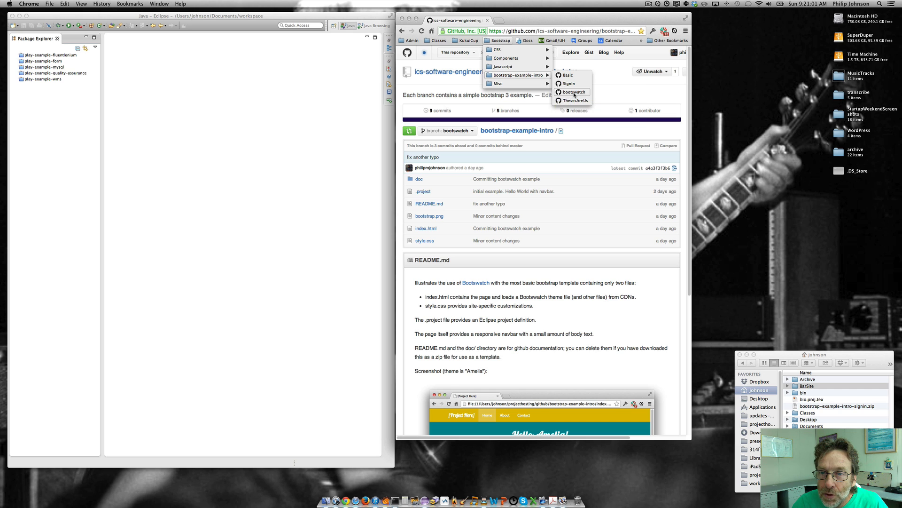
left_click(574, 92)
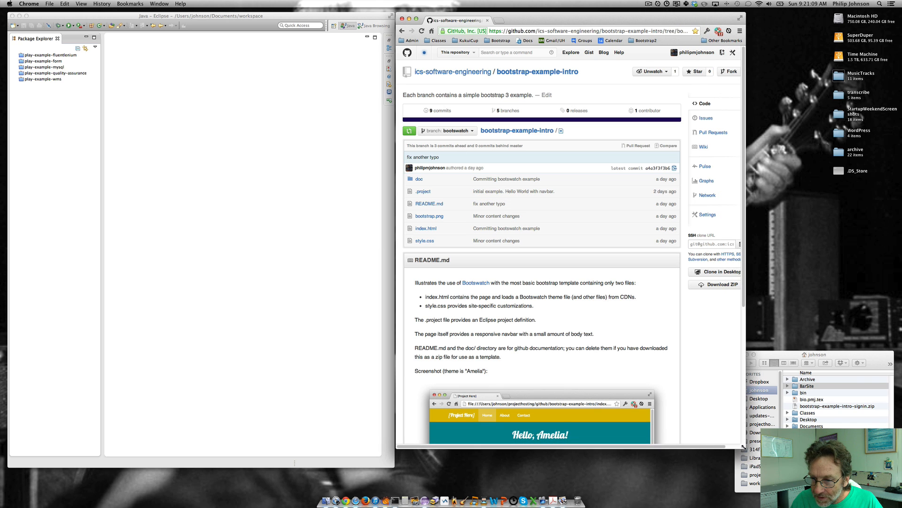
left_click(721, 283)
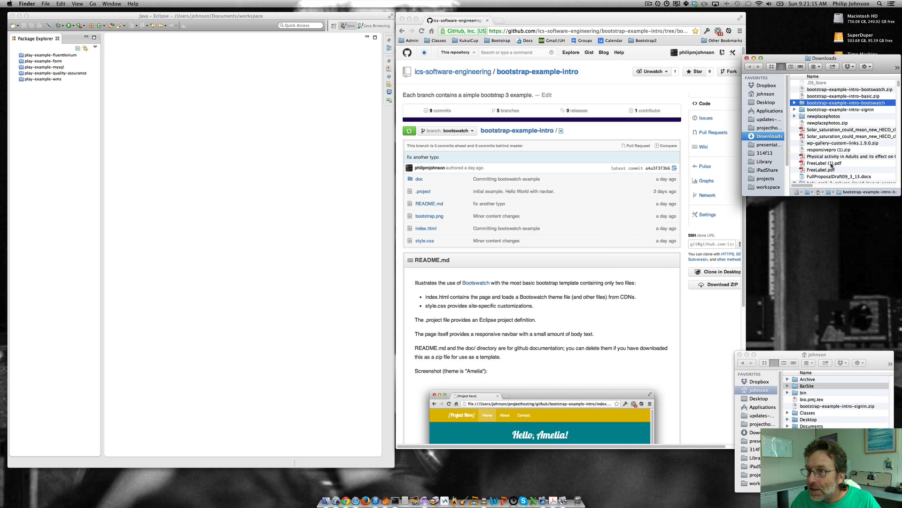
mouse_move(845, 67)
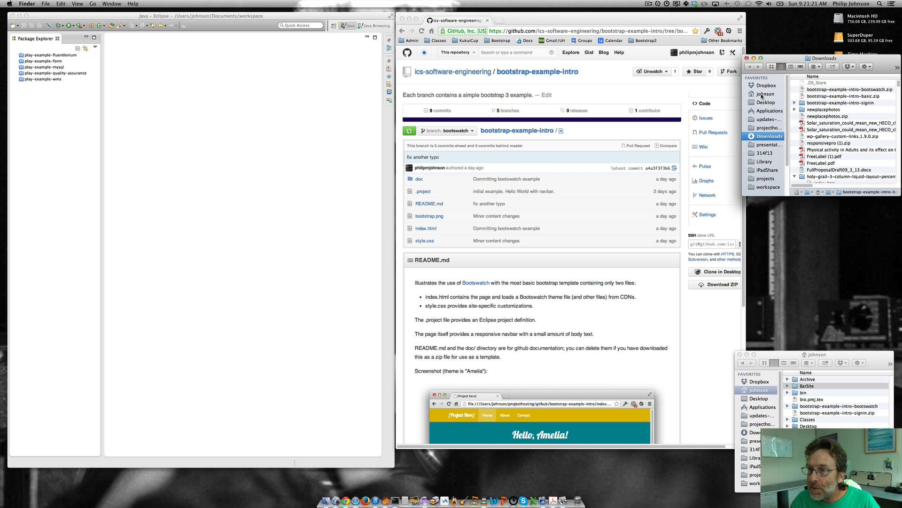
- Move bootstrap-example-intro-bootswatch into the johnson home folder and rename it BazSite
left_click(765, 93)
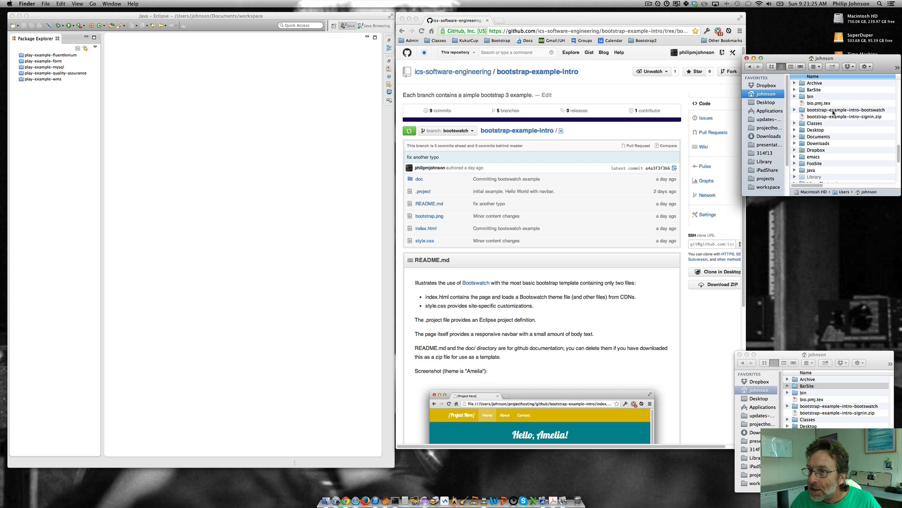
left_click(846, 109)
type("BazSite")
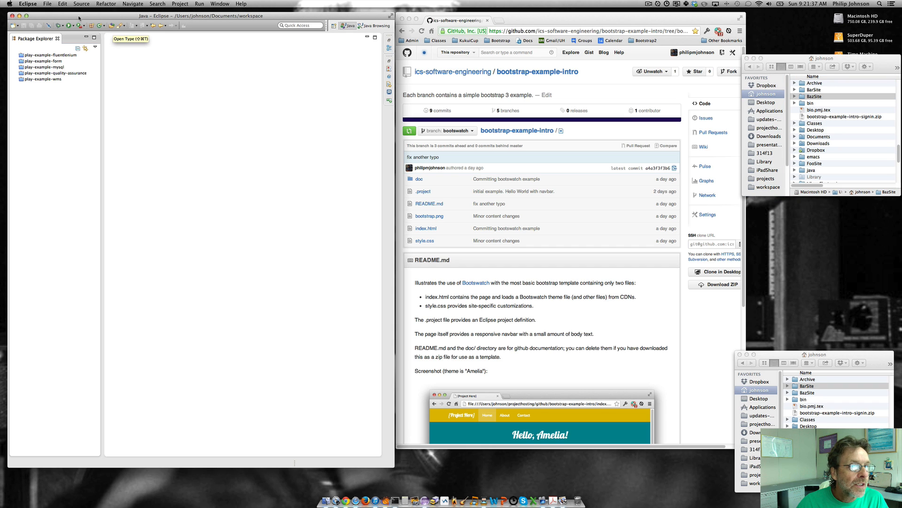
- Import /Users/johnson/BazSite as an existing project into the workspace
left_click(48, 3)
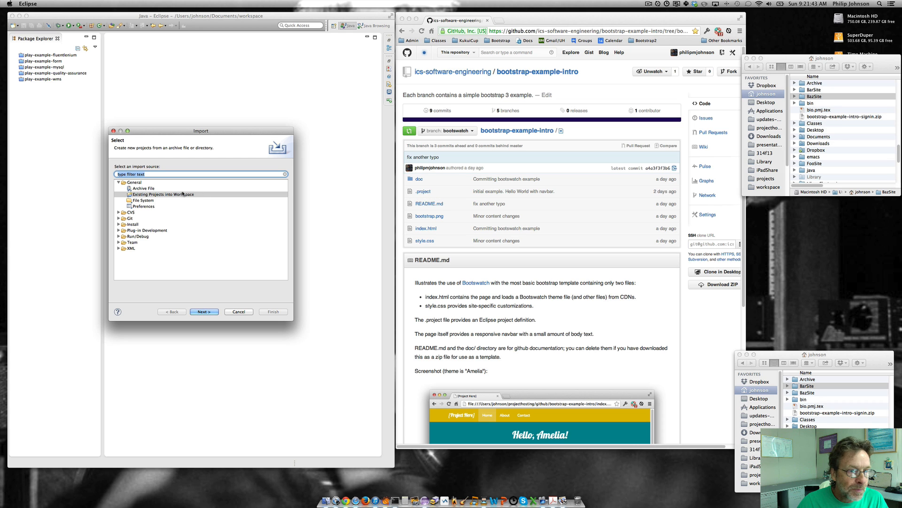
left_click(165, 193)
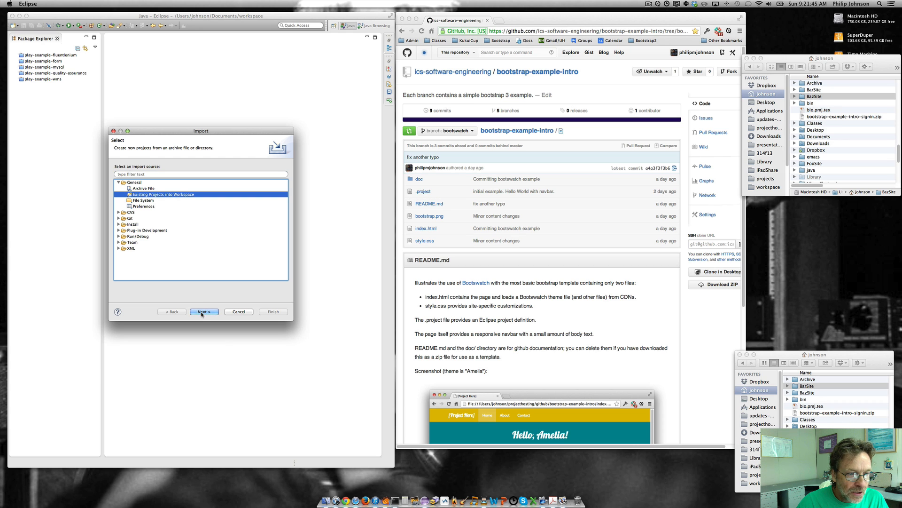
left_click(204, 311)
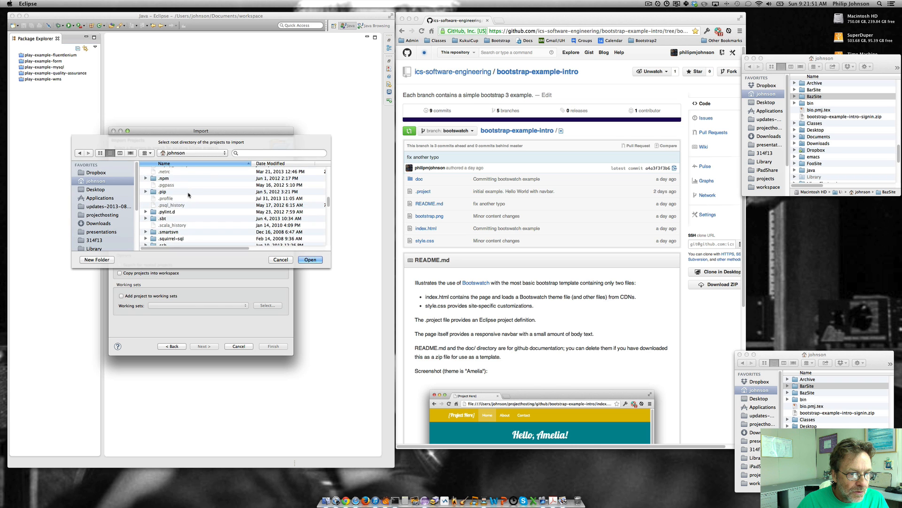
left_click(165, 197)
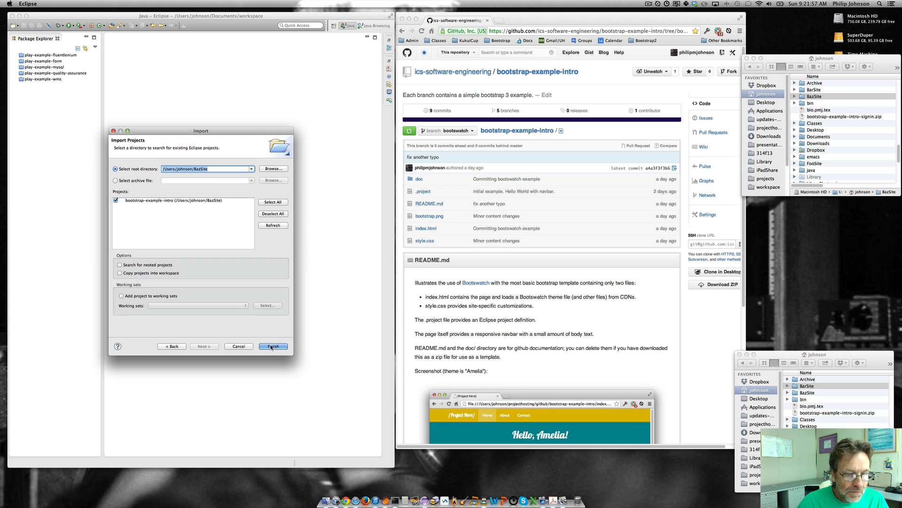
left_click(273, 346)
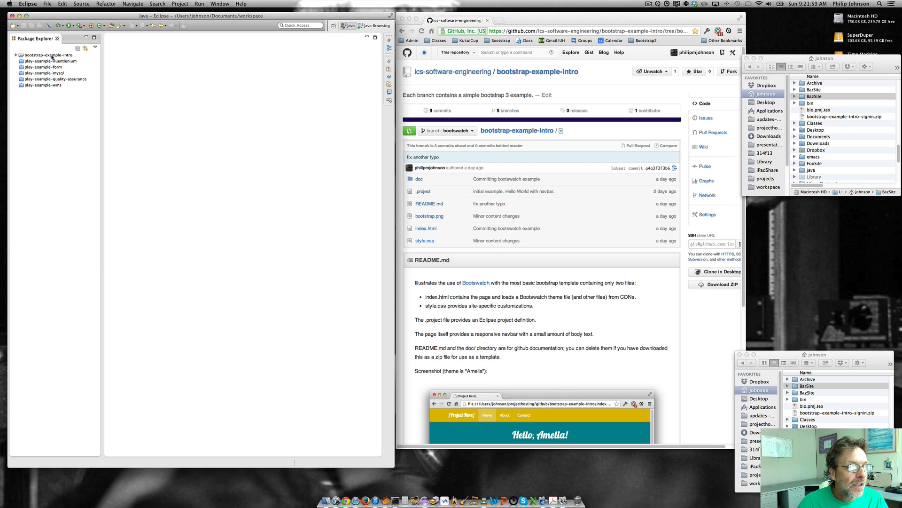
- Rename the imported bootstrap-example-intro project to BazSite via Refactor > Rename
right_click(48, 54)
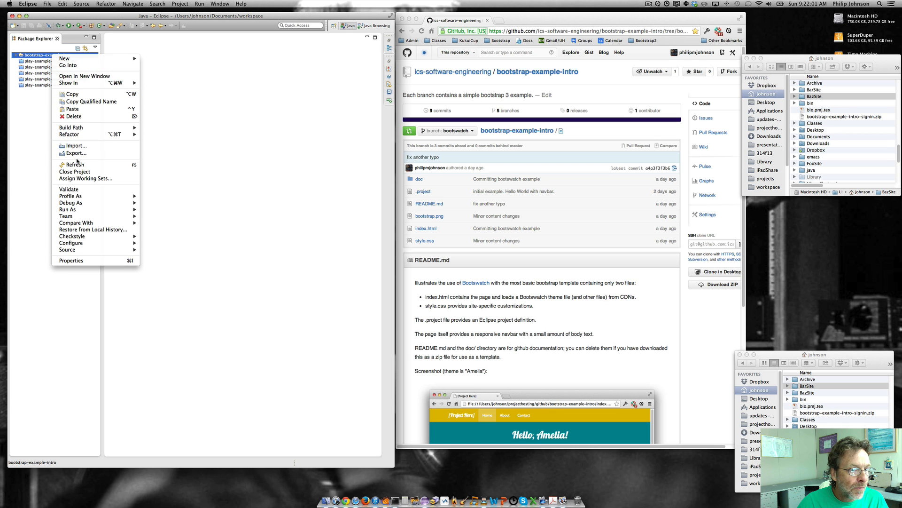
mouse_move(69, 134)
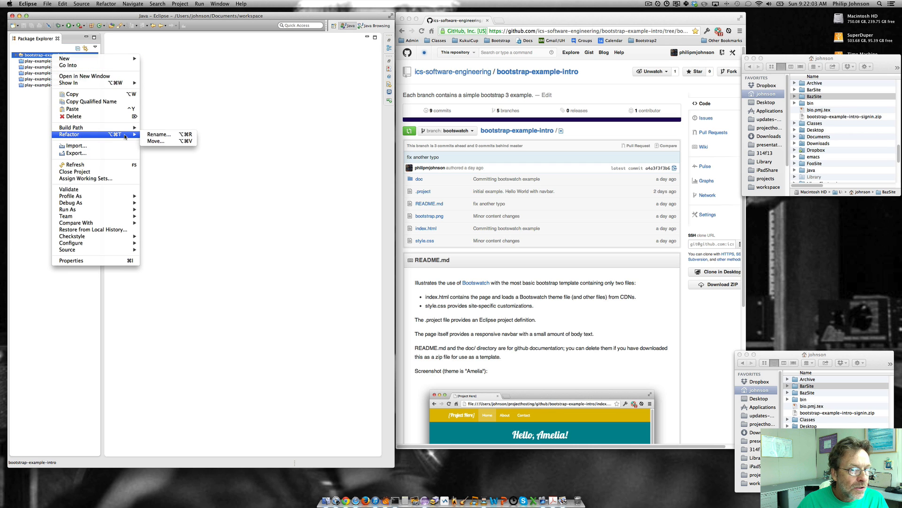
left_click(159, 134)
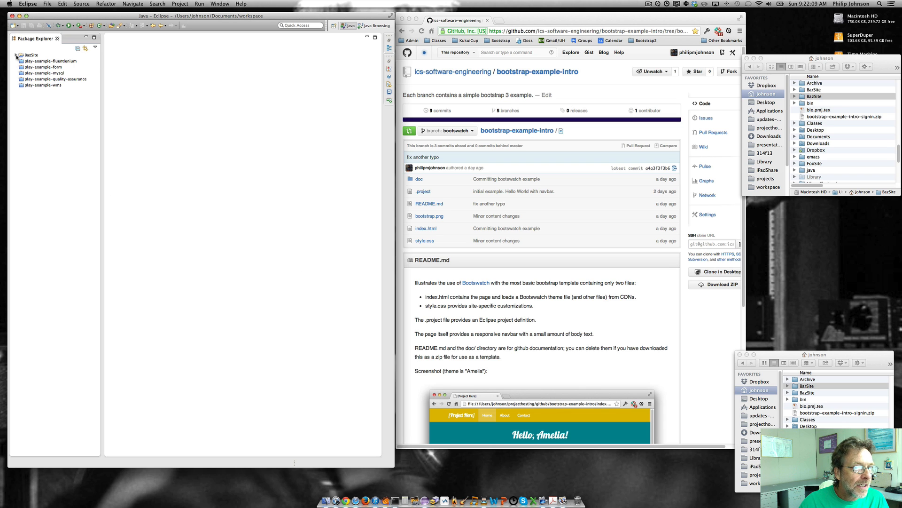
- Add johnson > BazSite to LiveReload's Monitored Folders
double_click(43, 73)
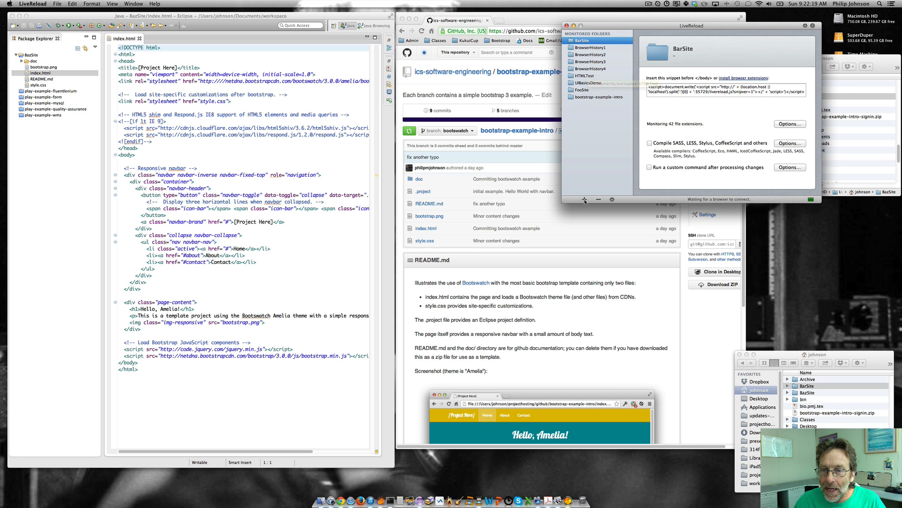
left_click(584, 199)
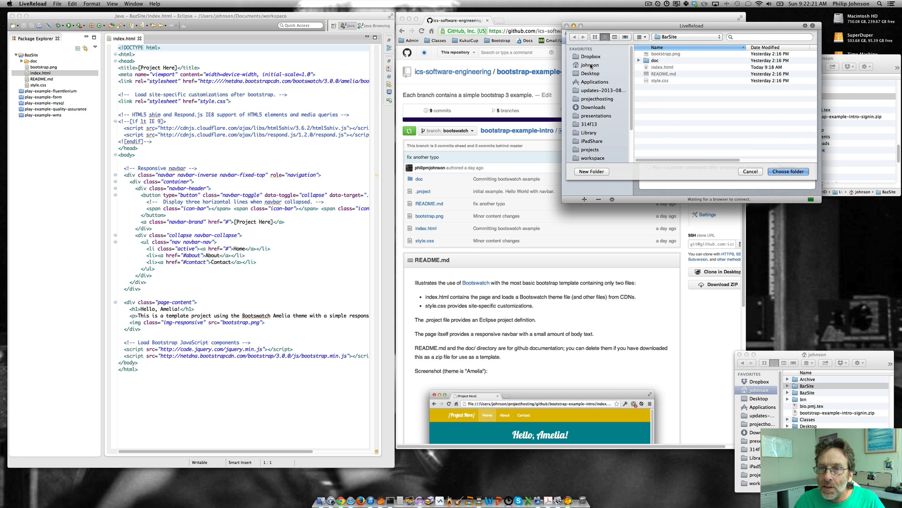
left_click(589, 65)
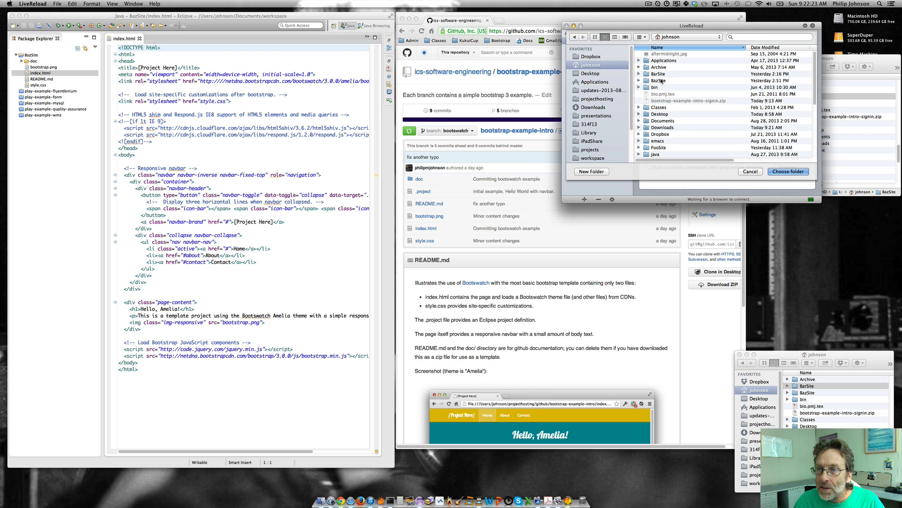
left_click(788, 171)
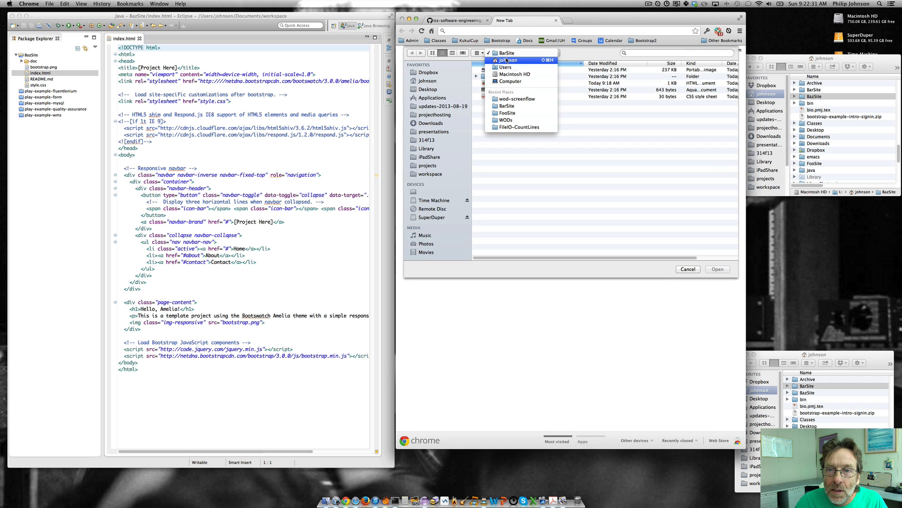
- Open BazSite's index.html in Chrome to preview the Hello, Amelia! page
left_click(508, 60)
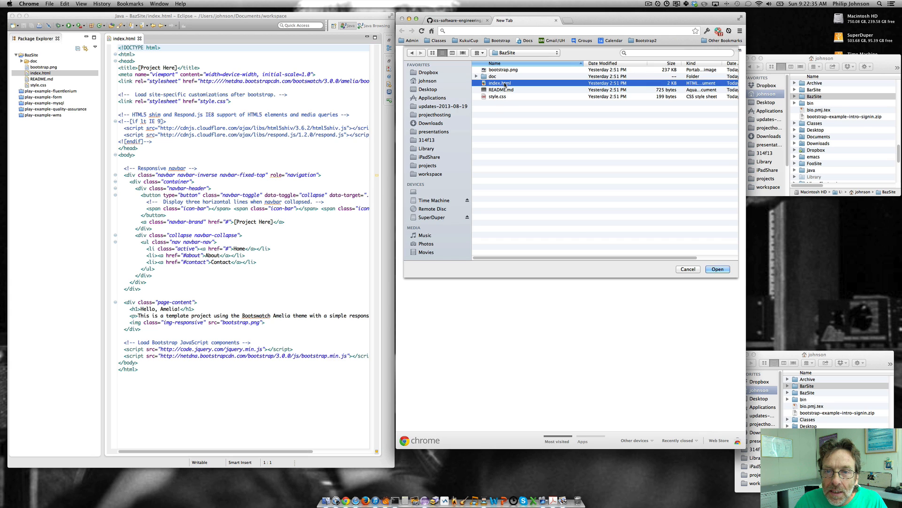
left_click(718, 269)
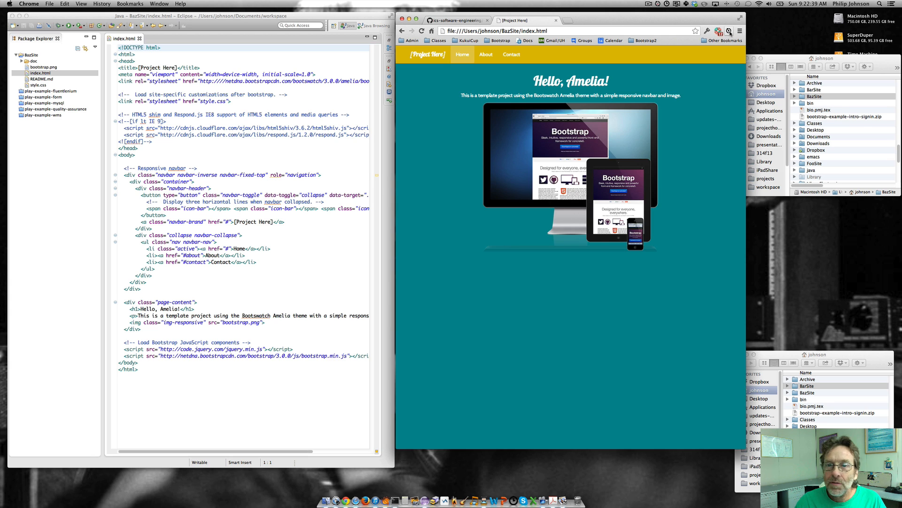
- Extend the h1 text in index.html to 'Hello, Amelia!!!!!' and save for live preview
left_click(194, 182)
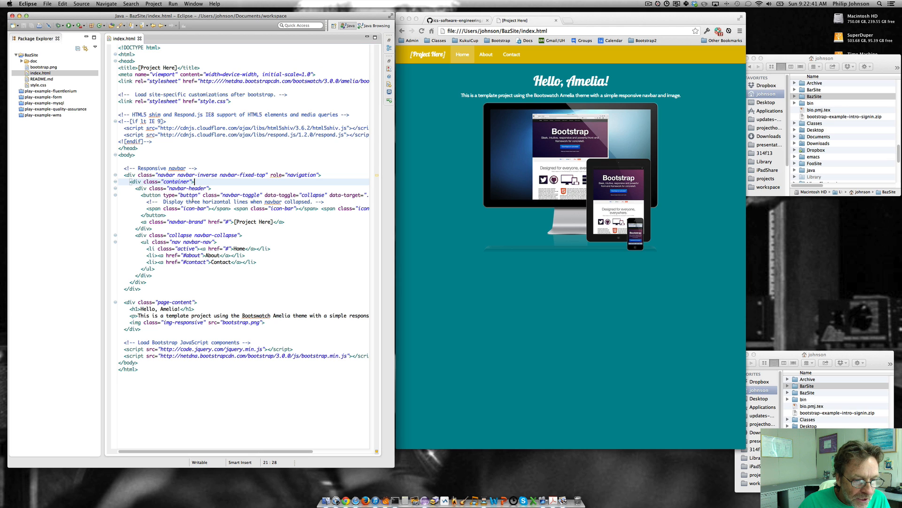
left_click(176, 309)
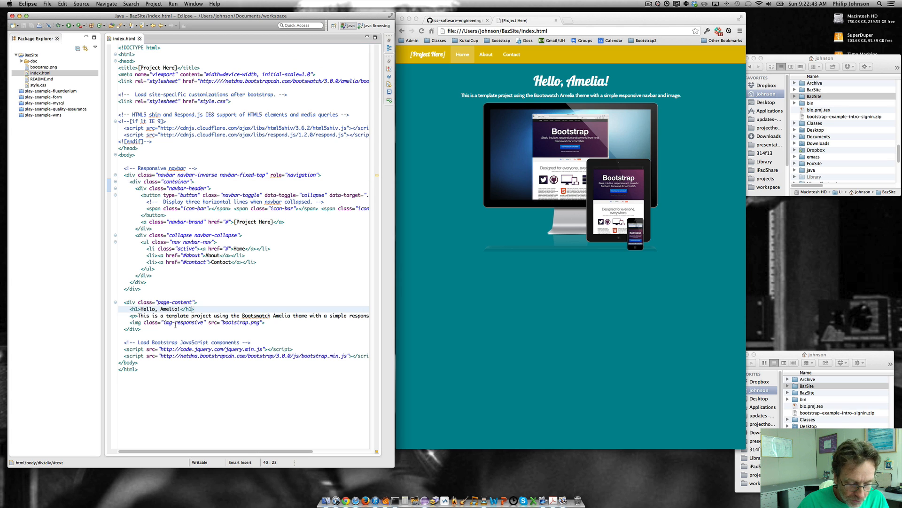
type("!!!!")
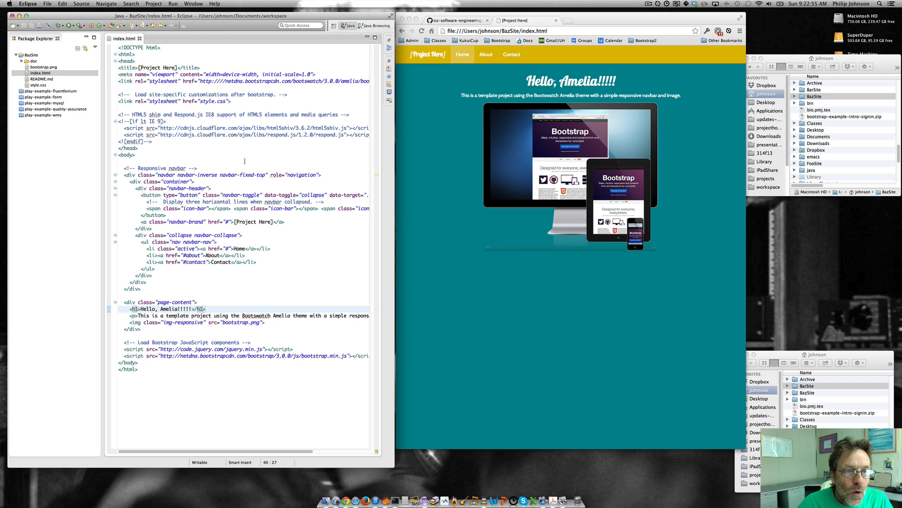
mouse_move(265, 241)
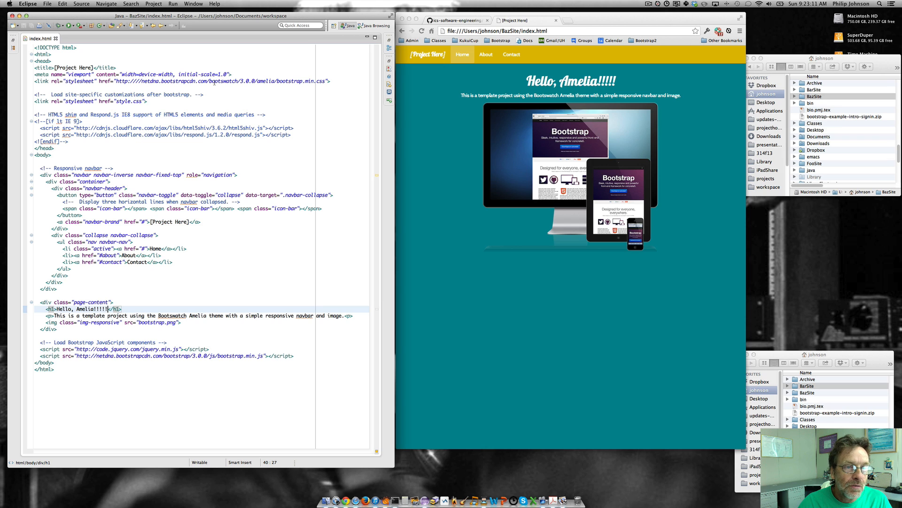
mouse_move(256, 83)
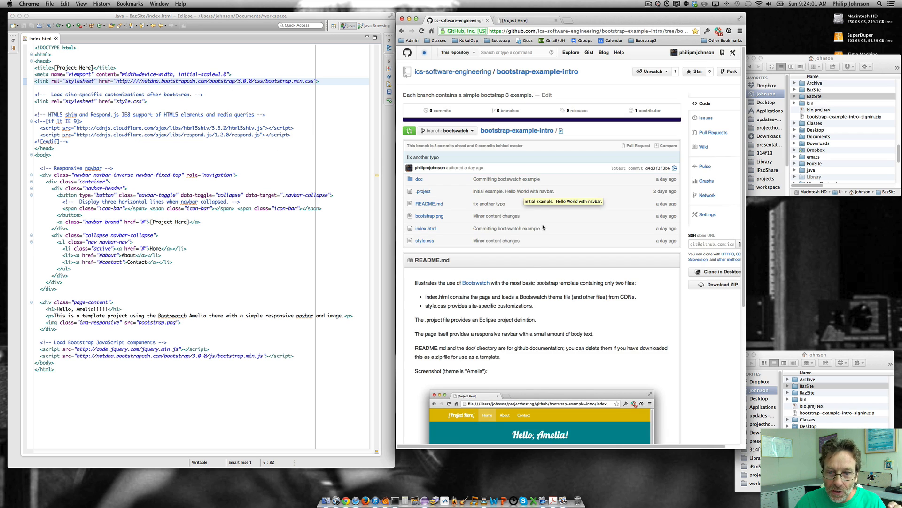
- Browse the free theme cards on bootswatch.com in a new Chrome tab
left_click(475, 283)
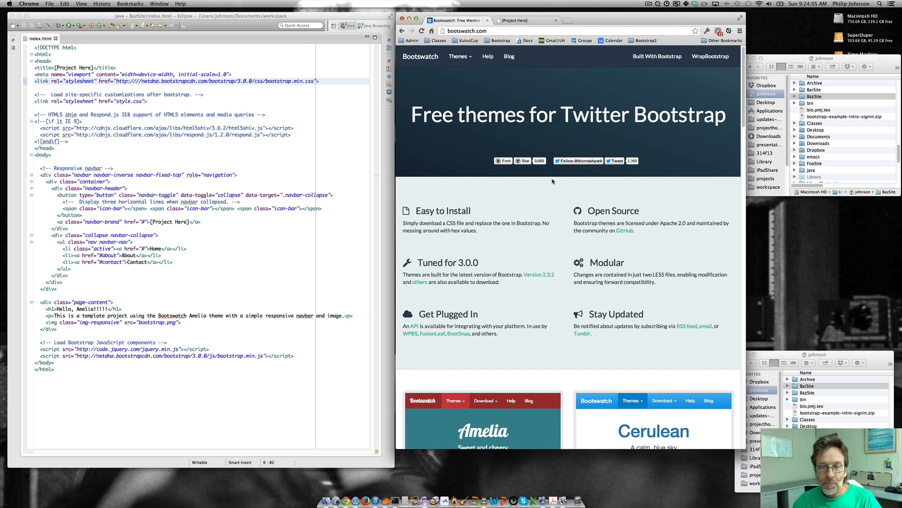
mouse_move(532, 194)
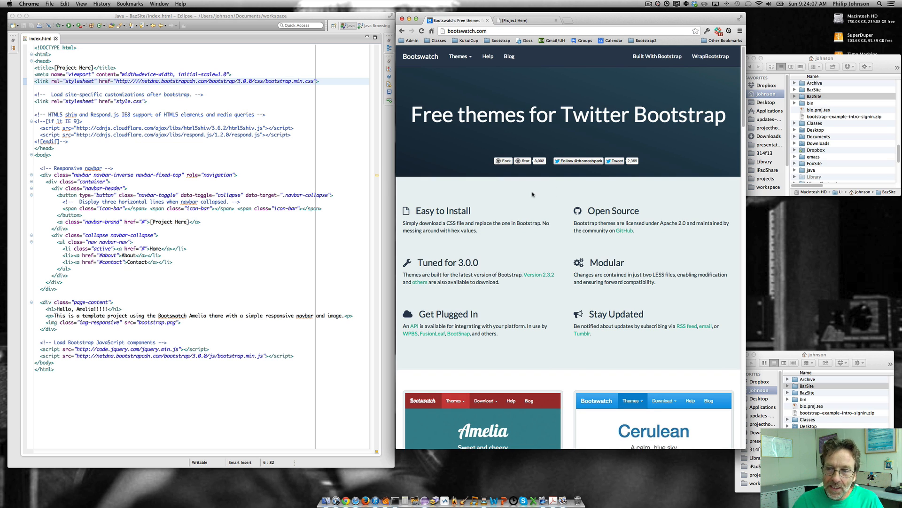
scroll("down", 3)
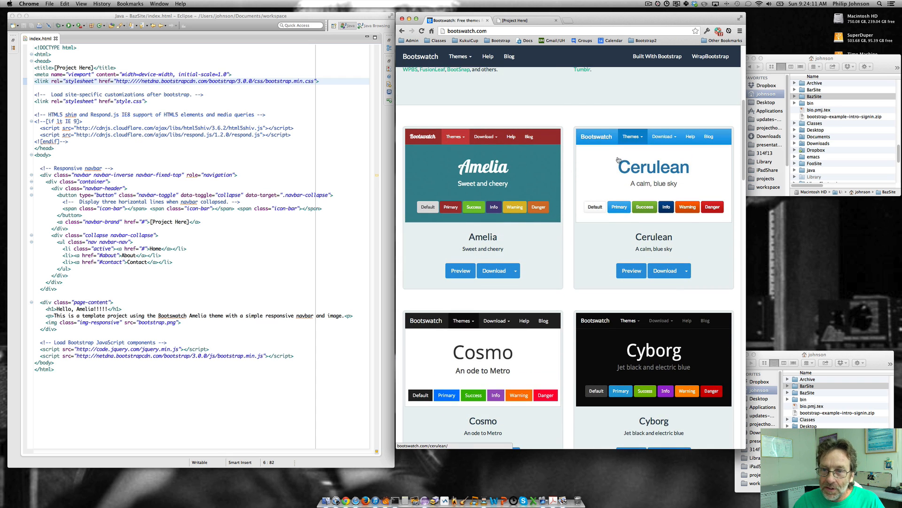
scroll("down", 3)
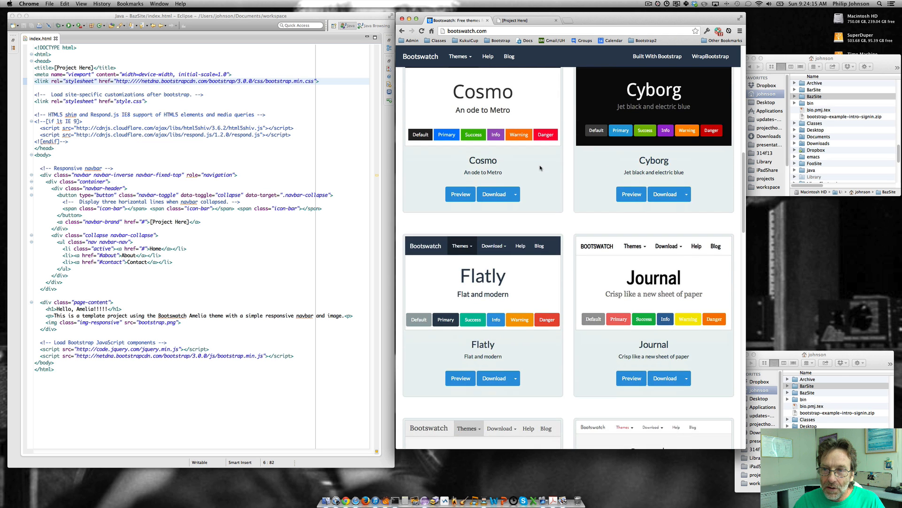
scroll("down", 3)
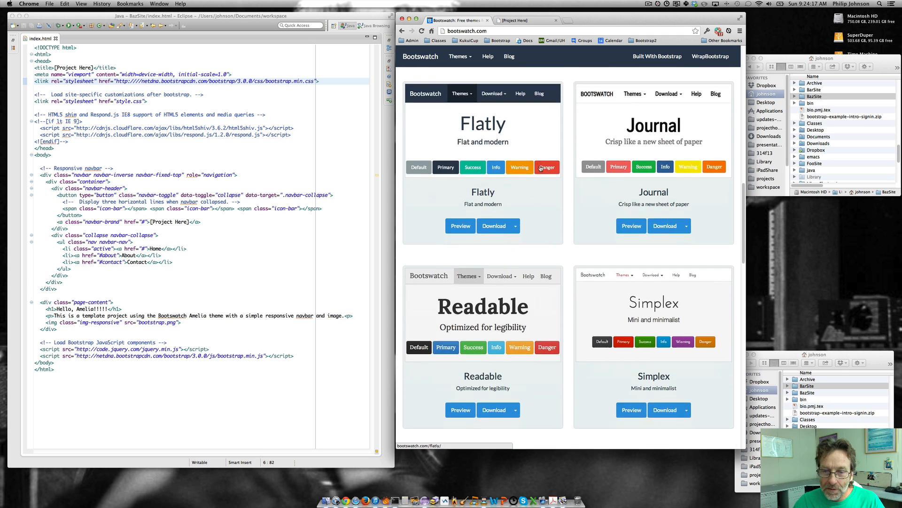
scroll("down", 3)
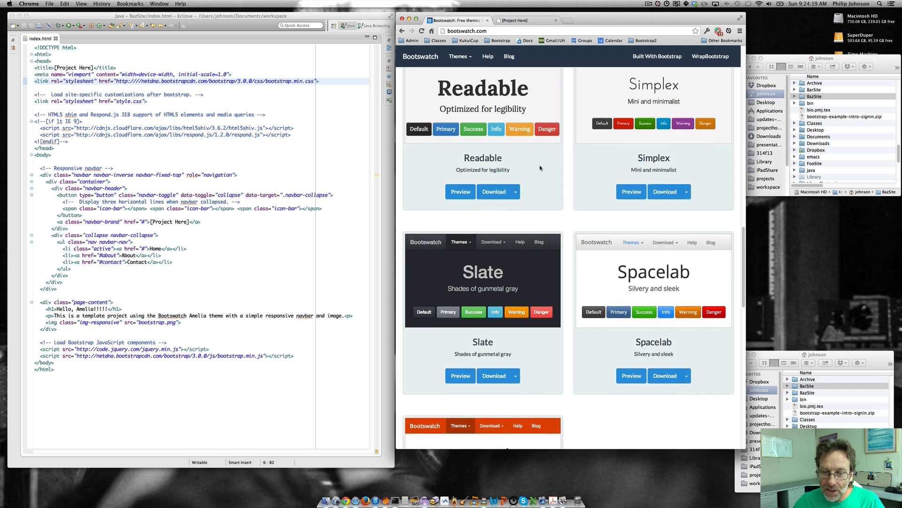
scroll("down", 3)
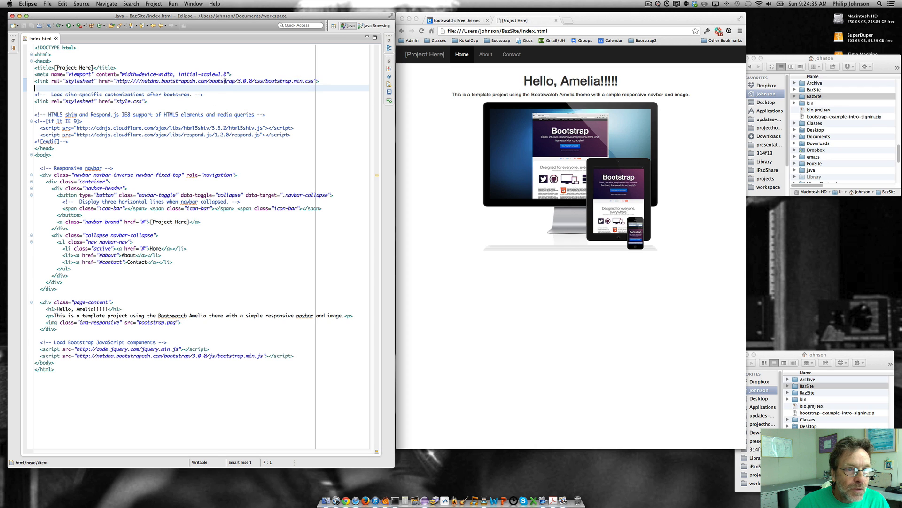
- Point the link href at netdna.bootstrapcdn.com/bootswatch/3.0.0/cerulean/bootstrap.min.css
left_click(230, 81)
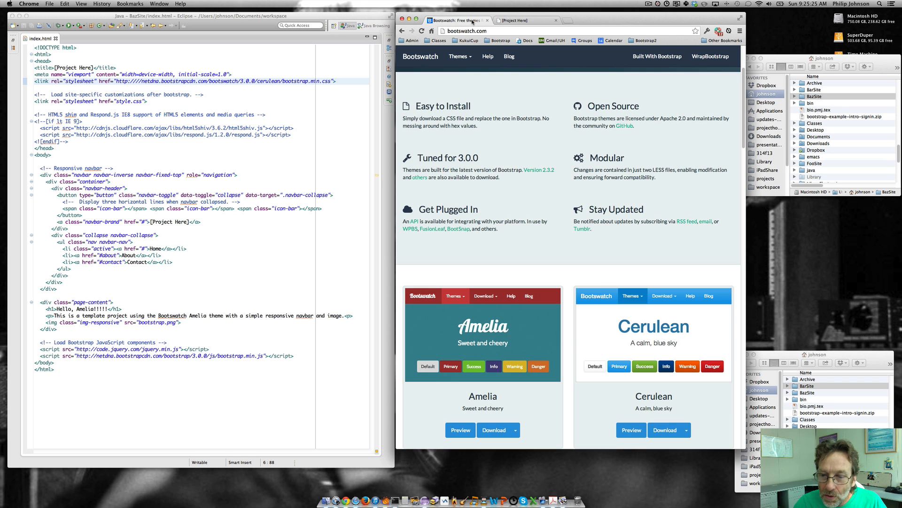
- Change the theme folder in the href to cyborg, then united, save and view Chrome's restyled preview
scroll("down", 3)
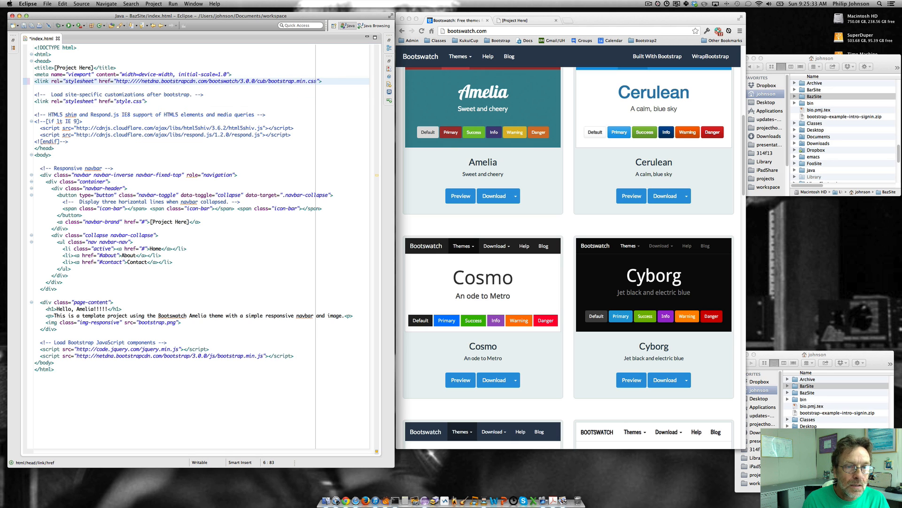
type("ybor")
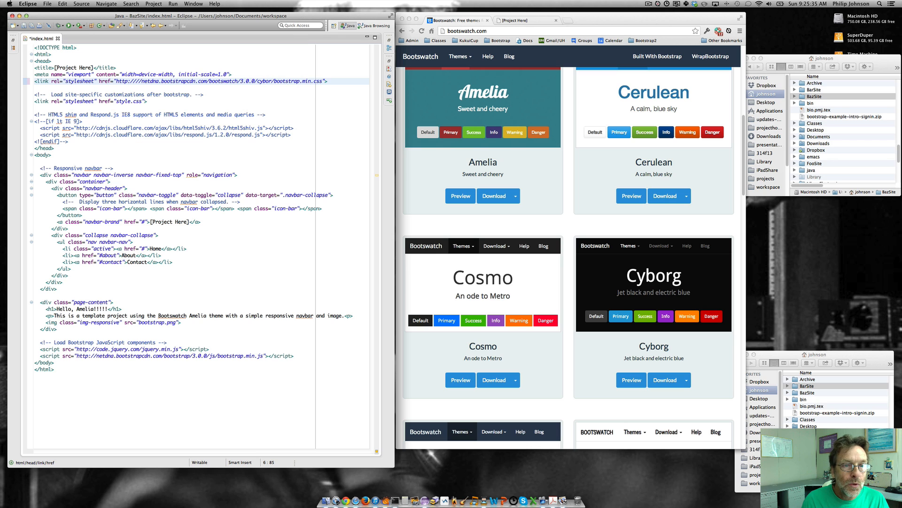
left_click(521, 20)
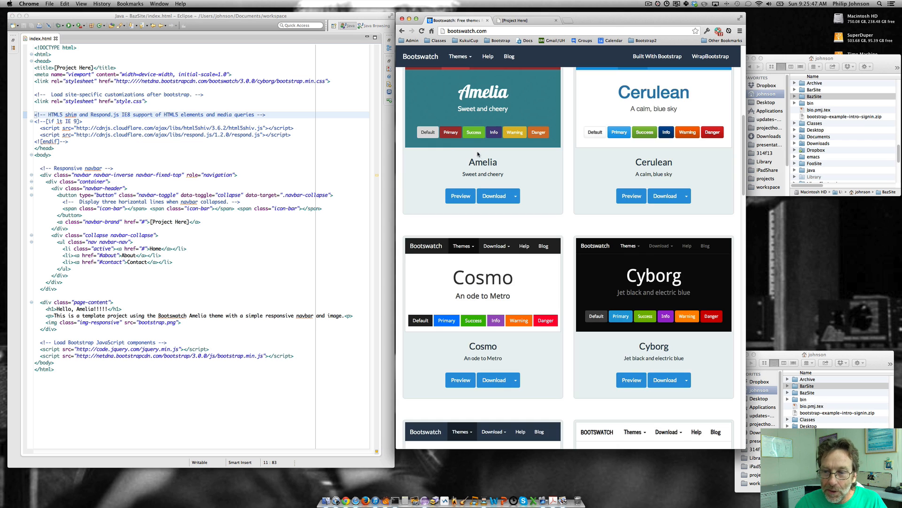
scroll("down", 3)
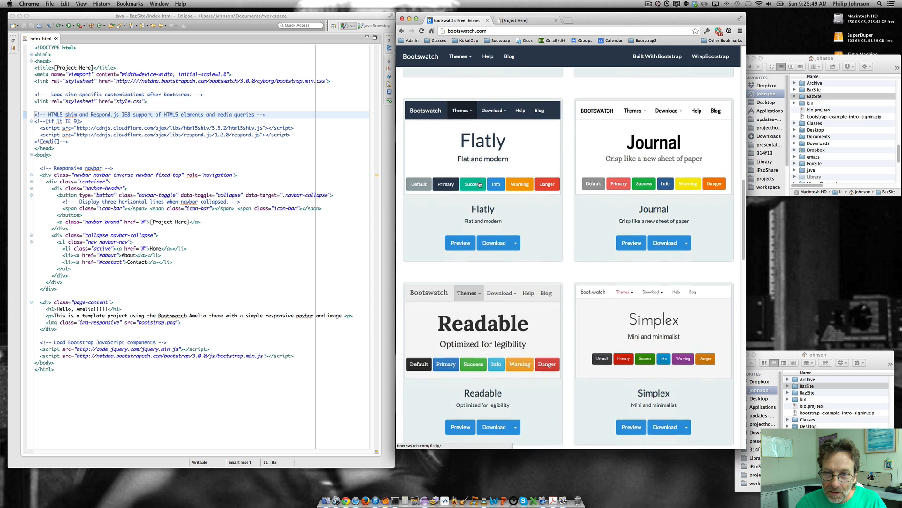
scroll("down", 3)
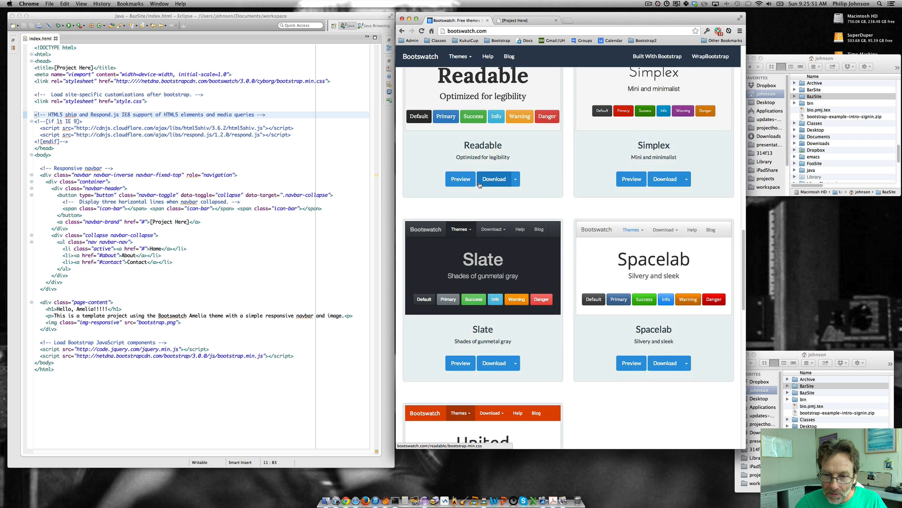
scroll("down", 3)
type("united")
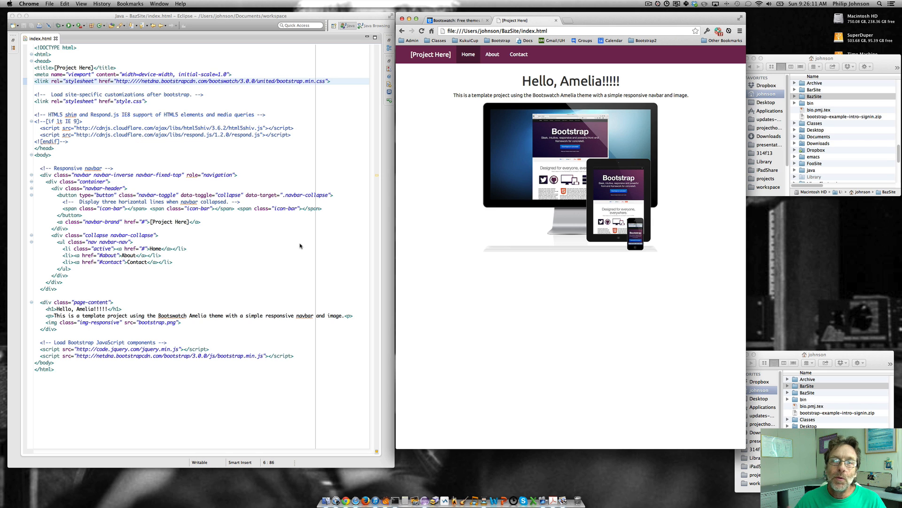
mouse_move(446, 73)
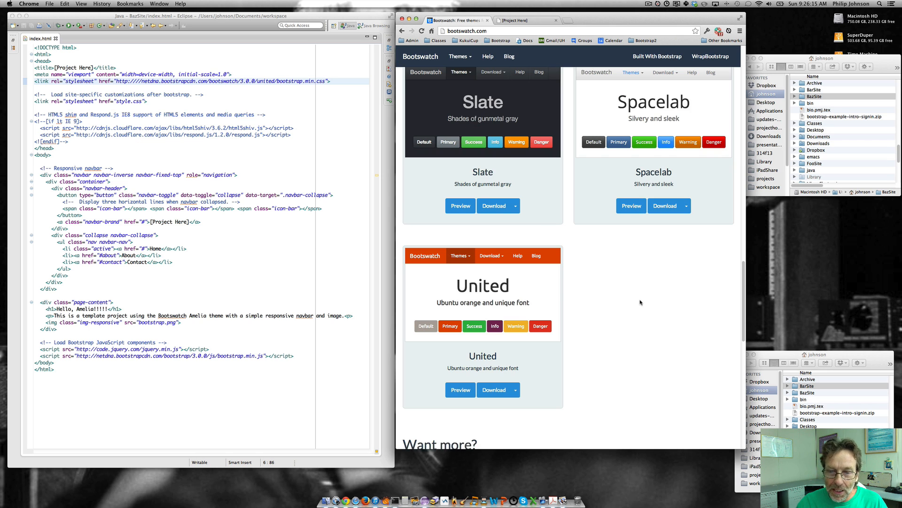
- Scroll the Bootswatch gallery past United to the WrapBootstrap and Amazon sections, then back up
scroll("down", 3)
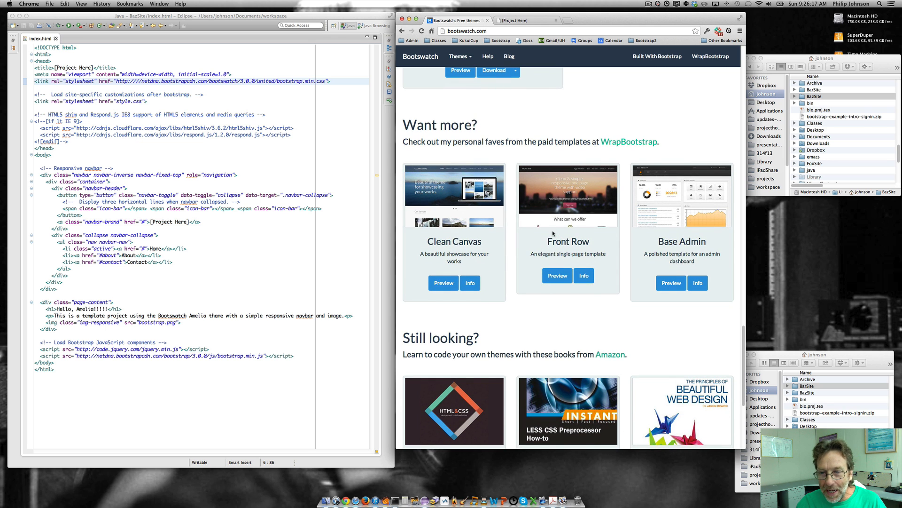
scroll("up", 3)
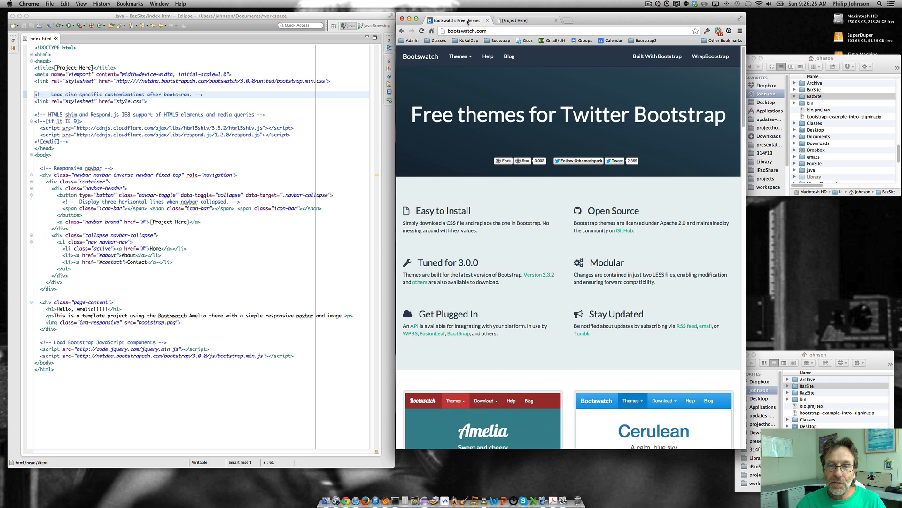
scroll("down", 3)
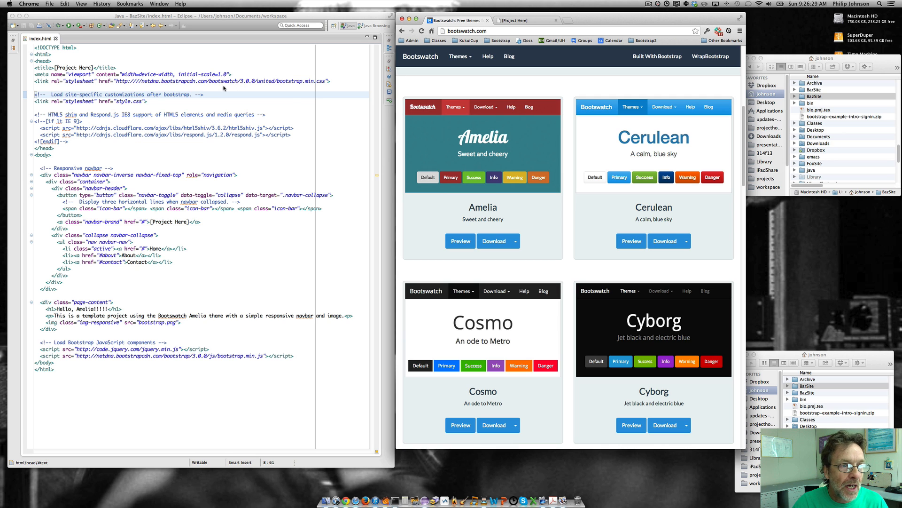
mouse_move(83, 94)
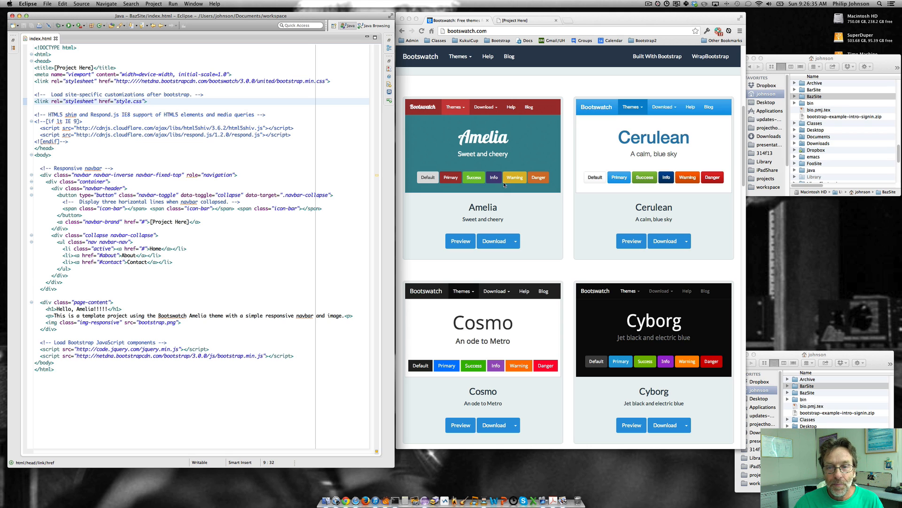
mouse_move(473, 220)
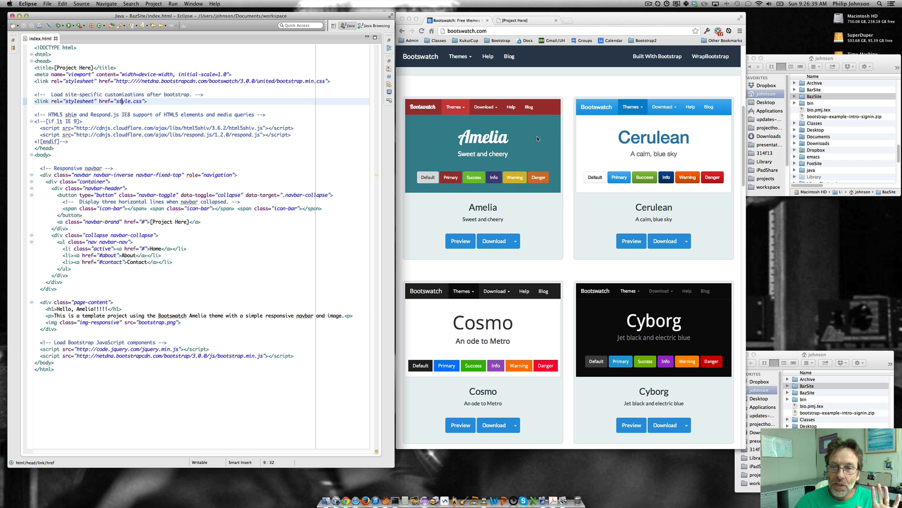
mouse_move(537, 138)
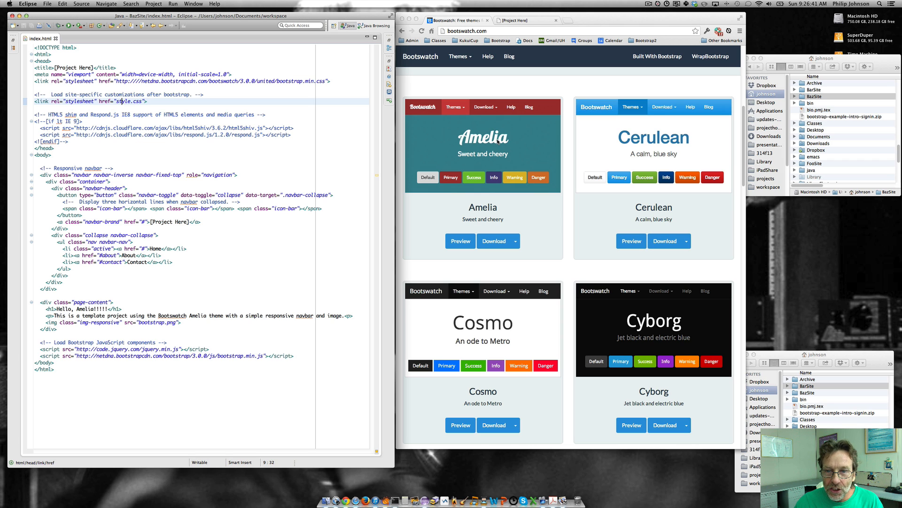